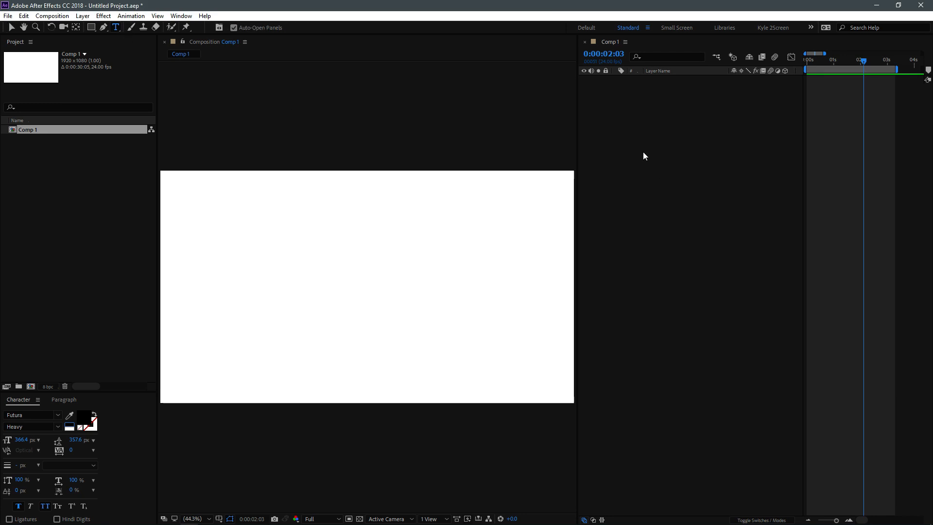
pyautogui.moveTo(733, 265)
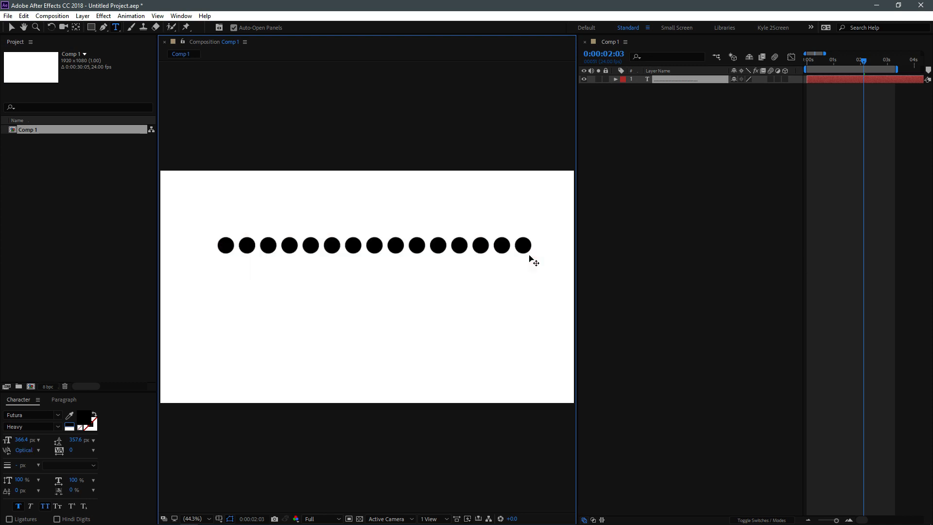
# Step: Type a row of periods in Futura Heavy across the composition as a new text layer
pyautogui.write('..')
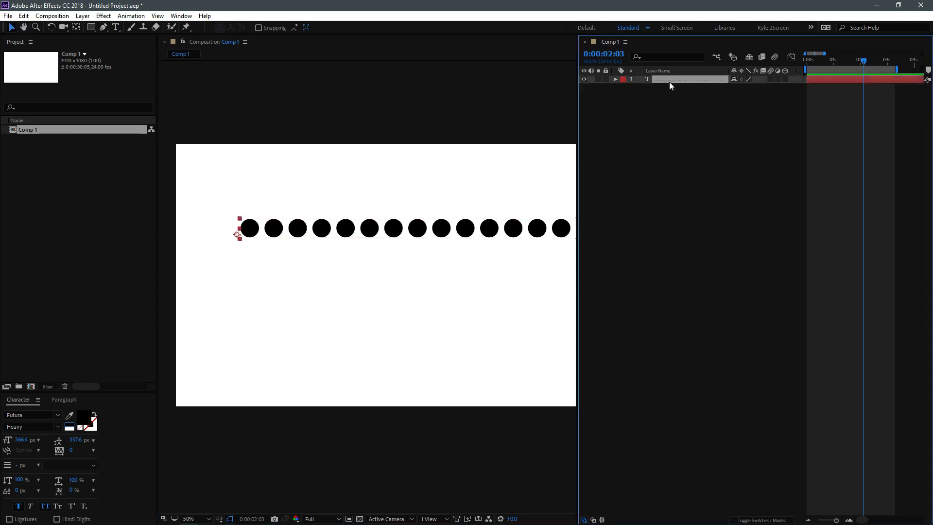
# Step: Scrub Grouping Alignment to about -69, -7.8% so each period's anchor sits at its centre
pyautogui.click(616, 79)
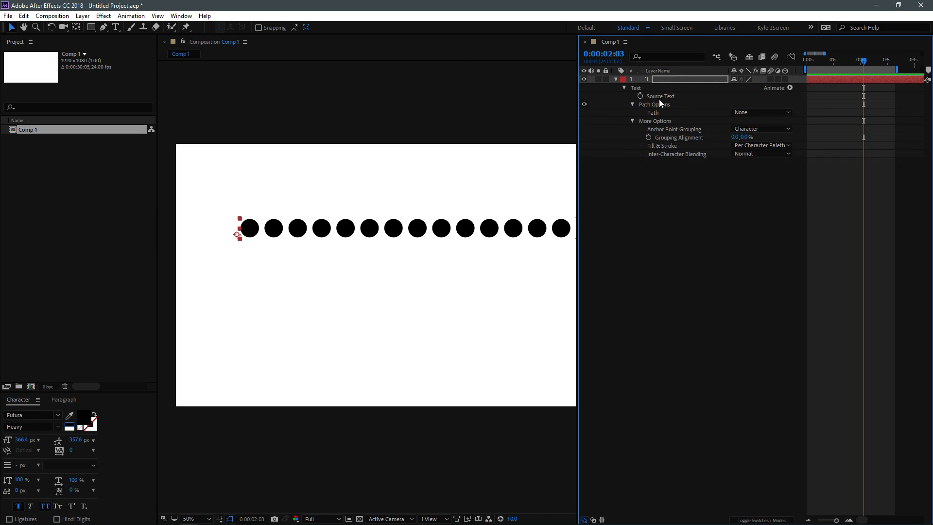
pyautogui.moveTo(662, 139)
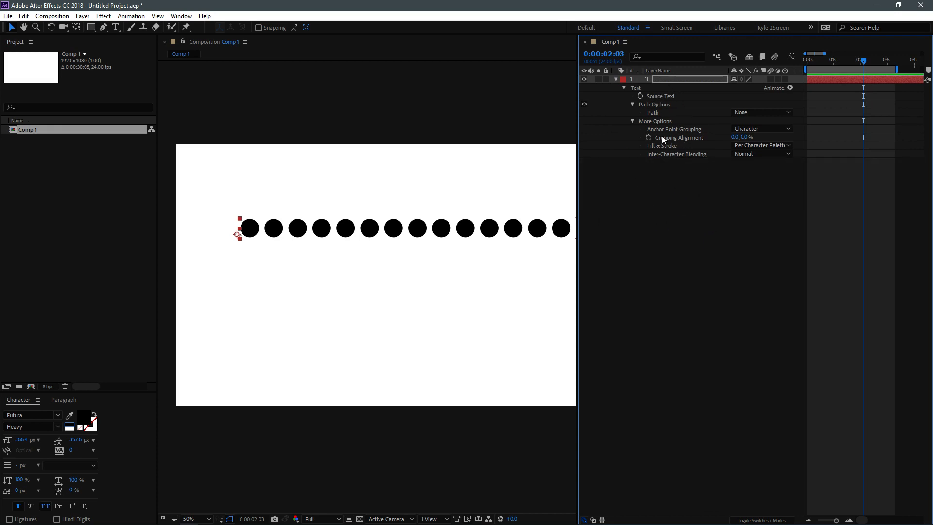
pyautogui.click(654, 120)
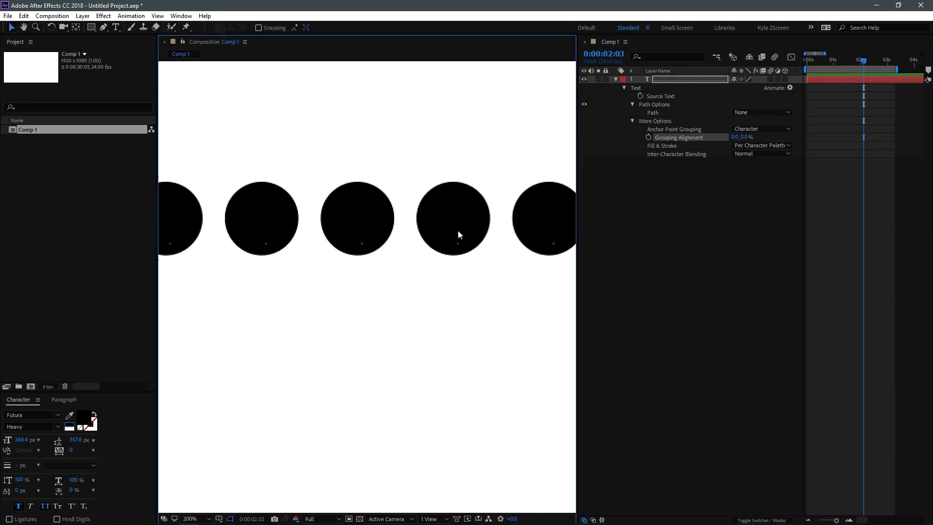
pyautogui.moveTo(785, 100)
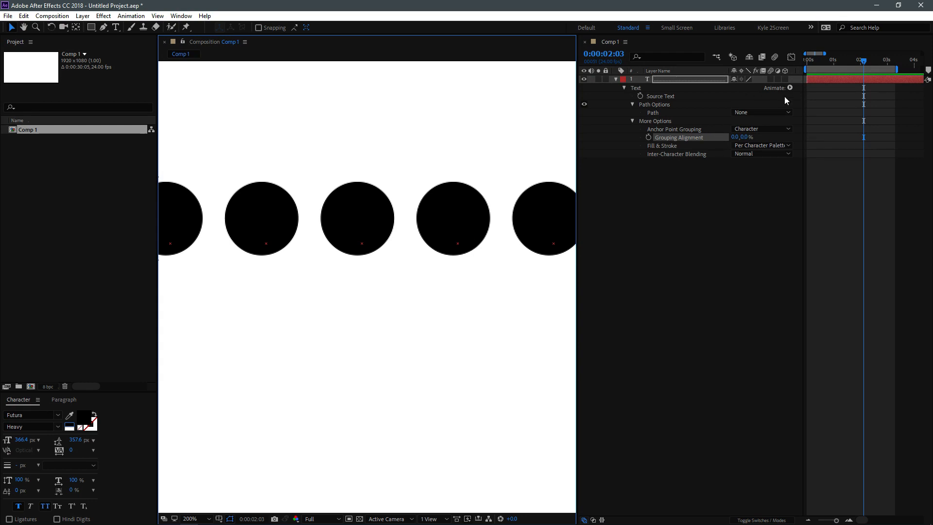
pyautogui.moveTo(452, 221)
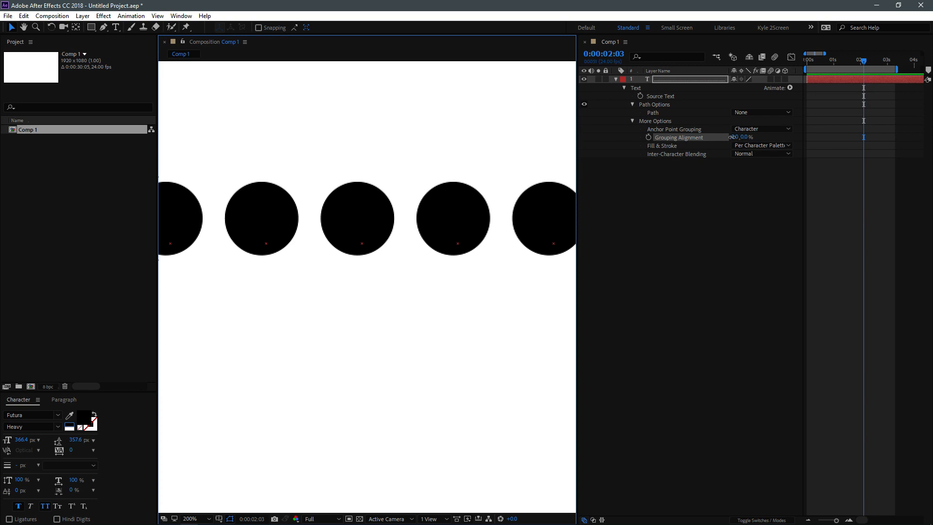
pyautogui.moveTo(743, 137); pyautogui.dragTo(732, 137)
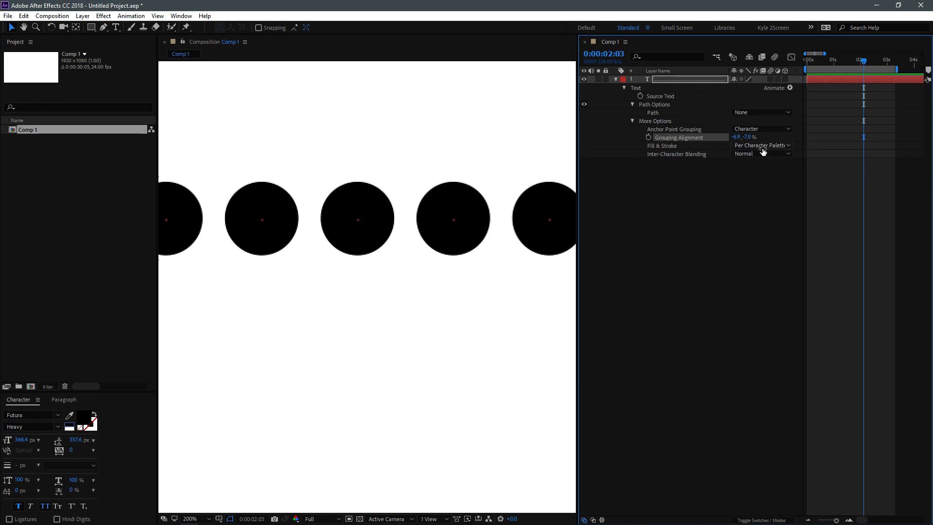
pyautogui.moveTo(688, 232)
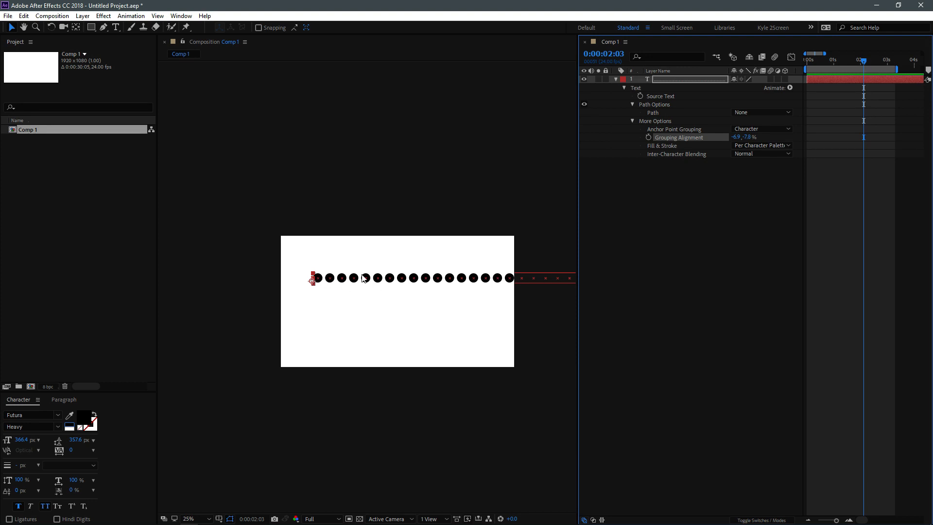
pyautogui.moveTo(137, 460)
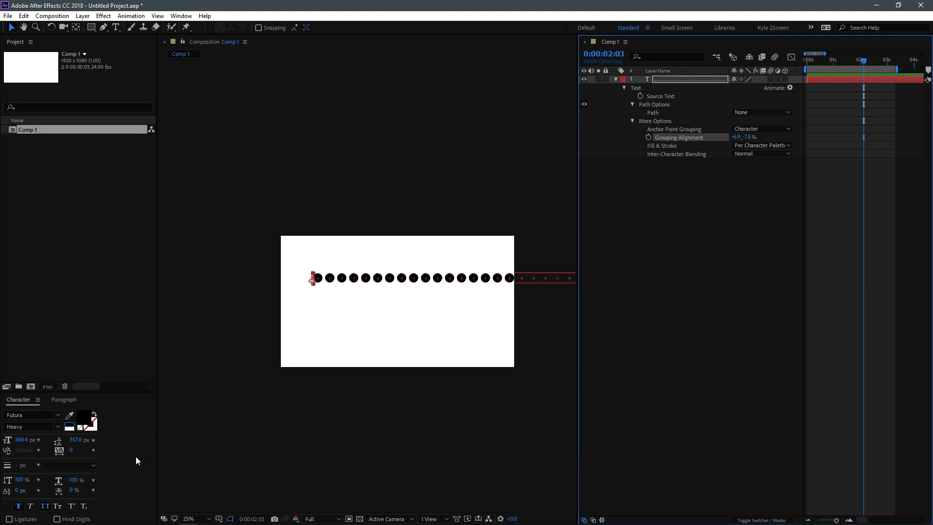
pyautogui.moveTo(793, 94)
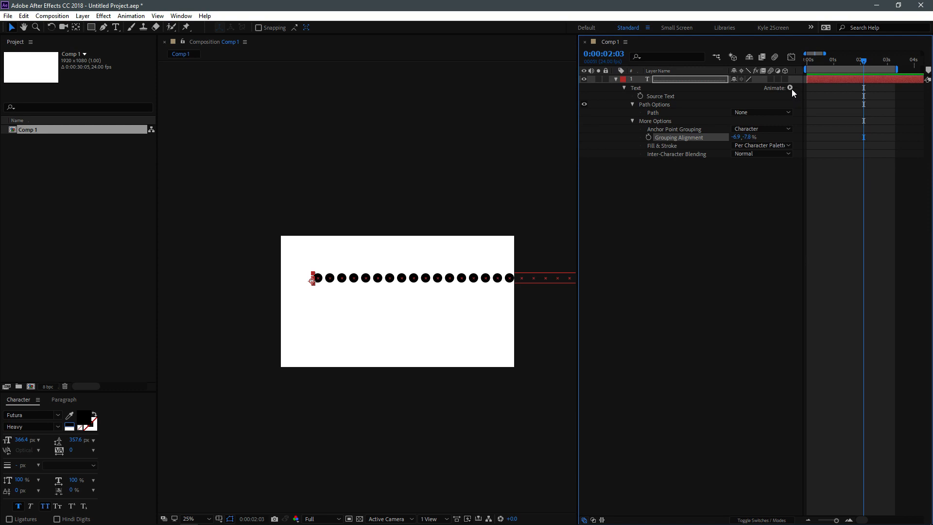
pyautogui.moveTo(87, 454)
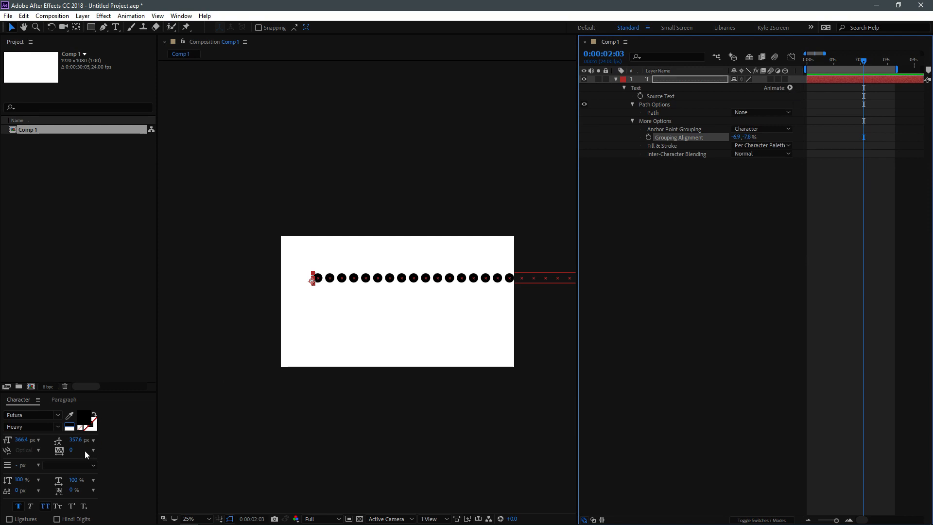
pyautogui.moveTo(88, 455)
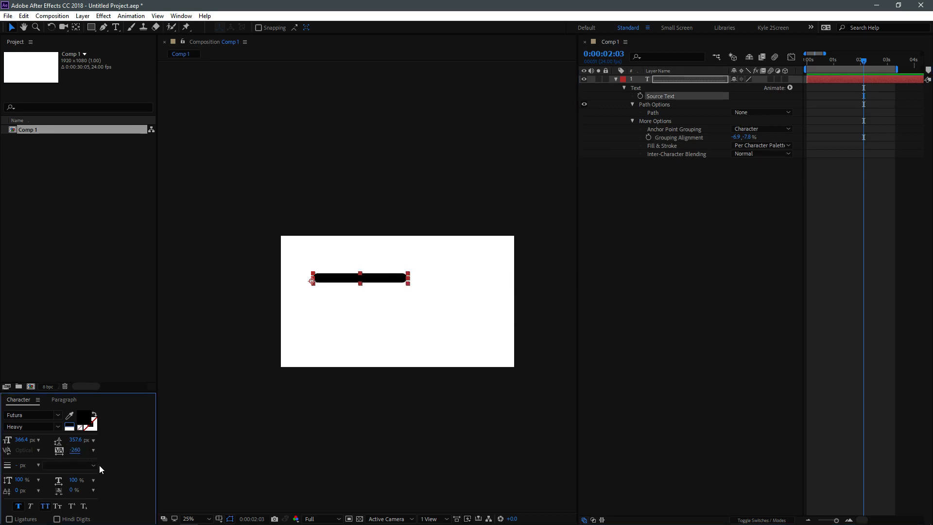
pyautogui.moveTo(399, 304)
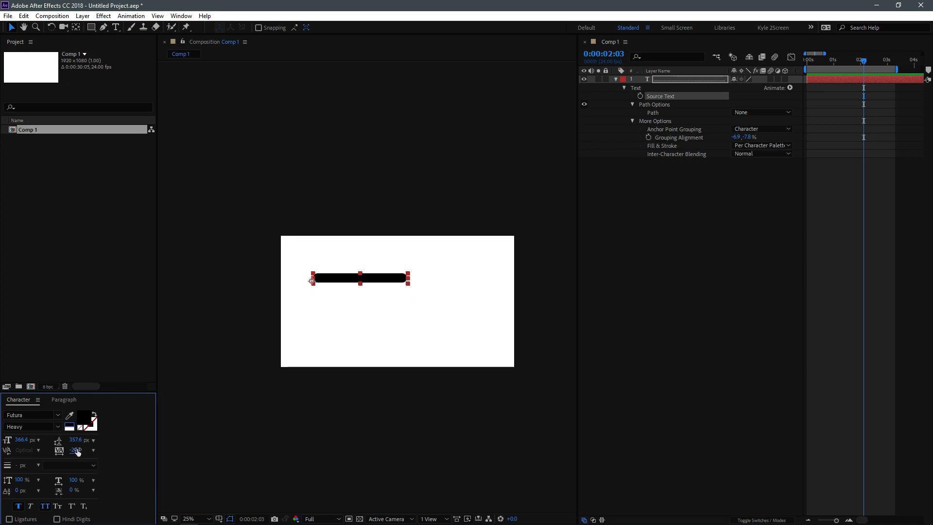
# Step: Scrub Tracking down to about -260 so the periods overlap into one solid rounded bar
pyautogui.moveTo(76, 450); pyautogui.dragTo(59, 450)
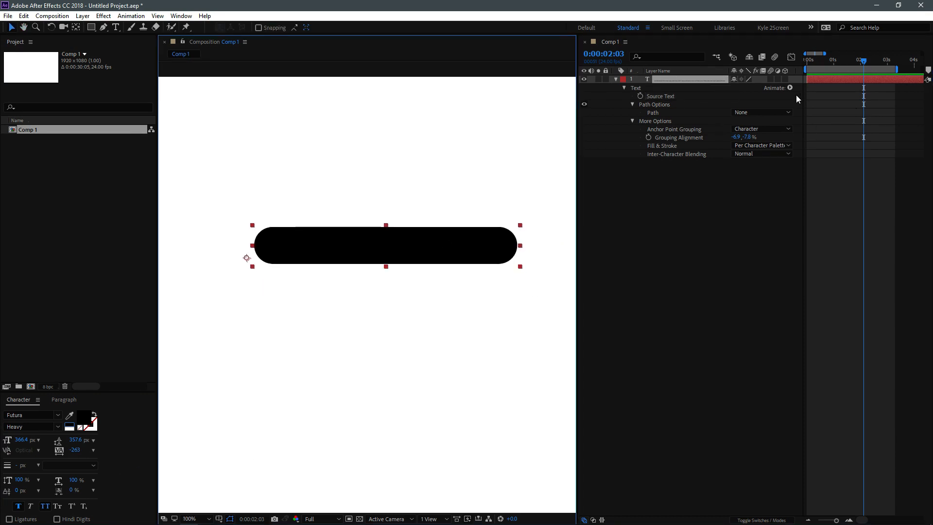
# Step: Add a Scale animator to the text and set its Scale to 0% so the bar collapses
pyautogui.click(777, 89)
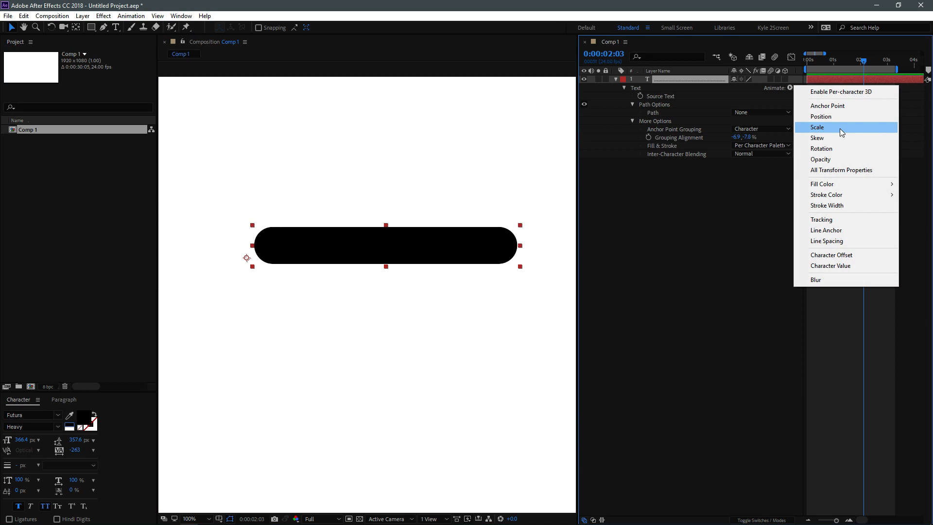
pyautogui.click(817, 126)
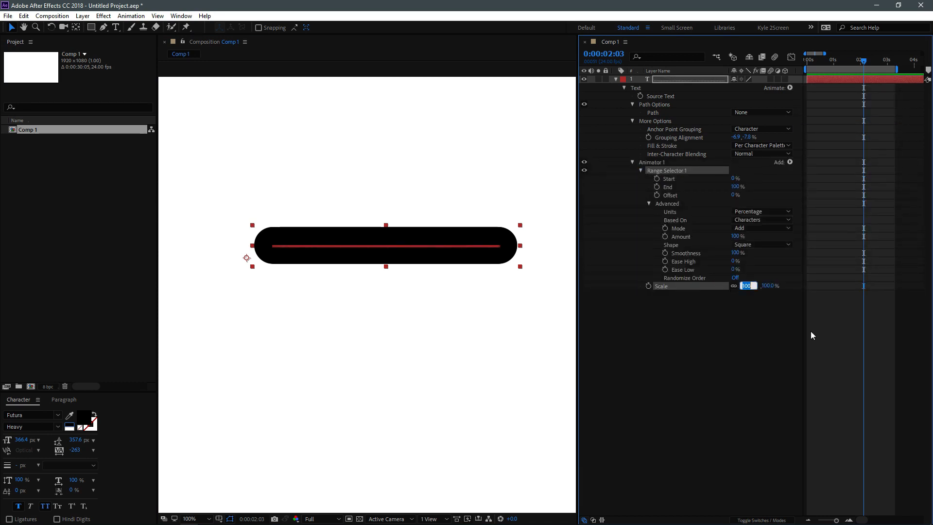
pyautogui.write('0,0.0 %')
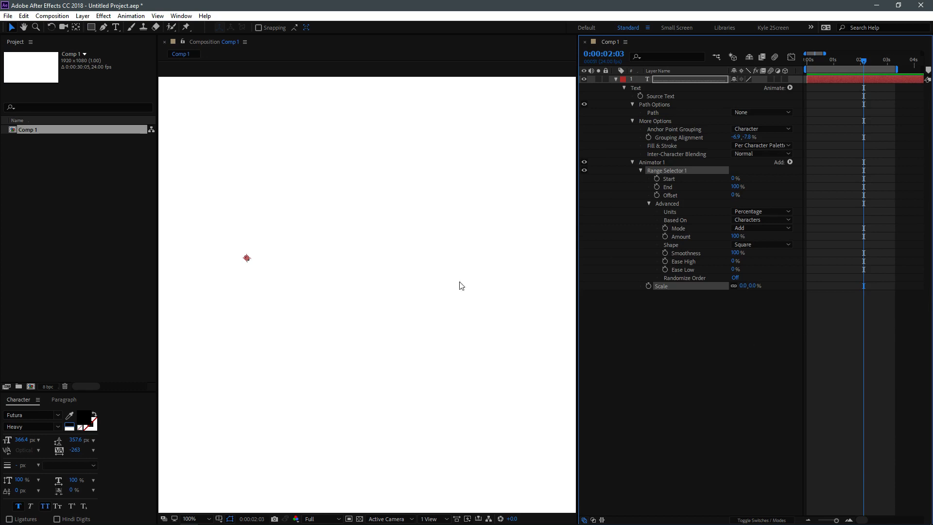
pyautogui.moveTo(243, 237)
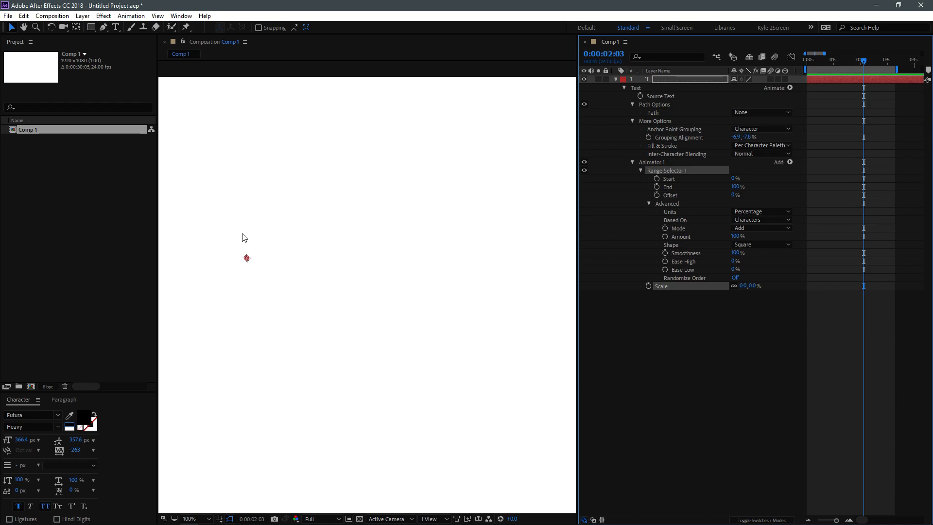
pyautogui.moveTo(703, 223)
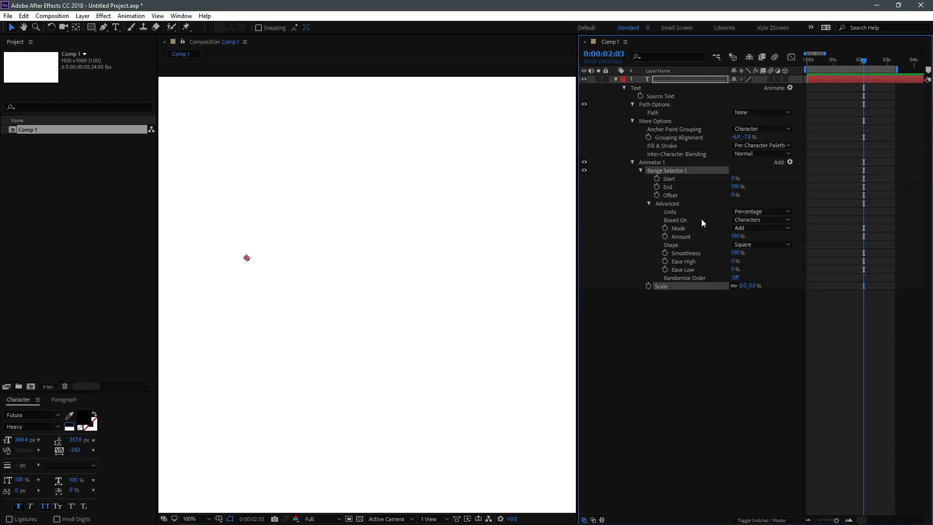
pyautogui.click(669, 179)
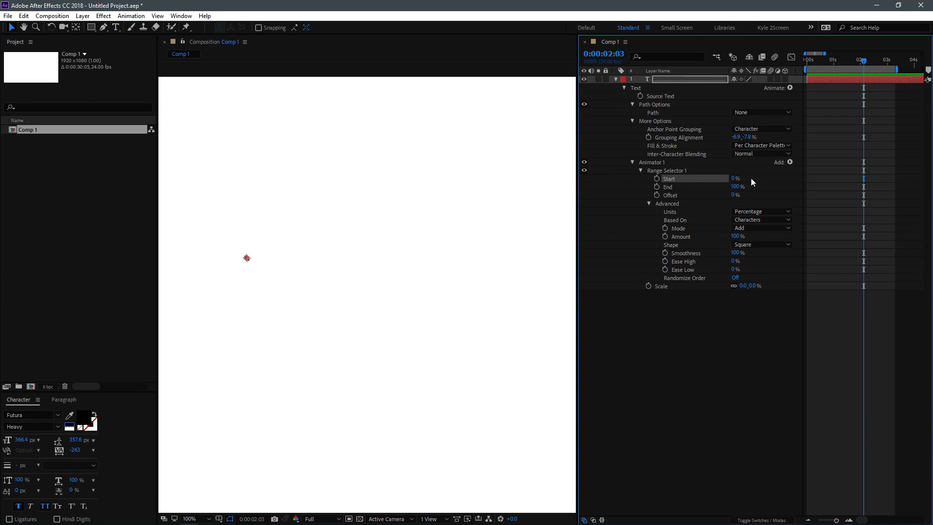
pyautogui.moveTo(767, 269)
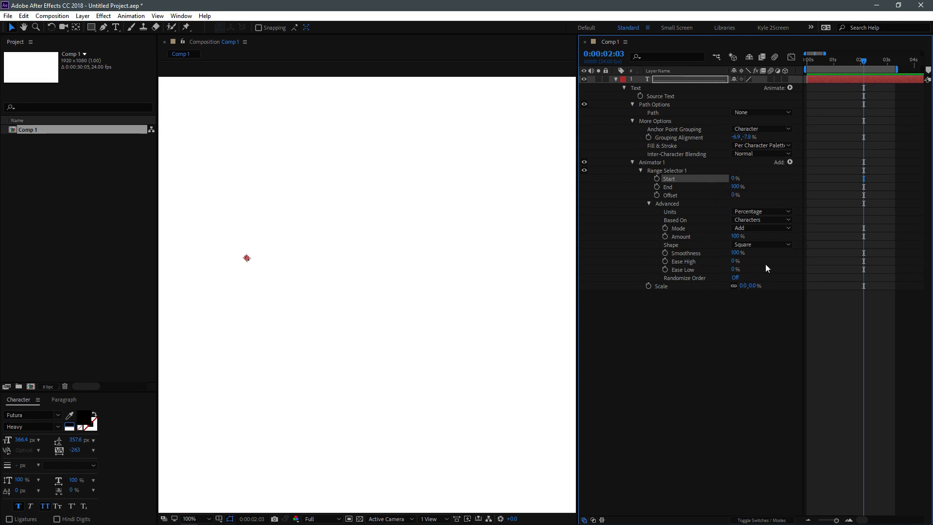
# Step: Change the Range Selector 1 Advanced Shape from Square to Ramp Up for a tapered wedge
pyautogui.click(762, 243)
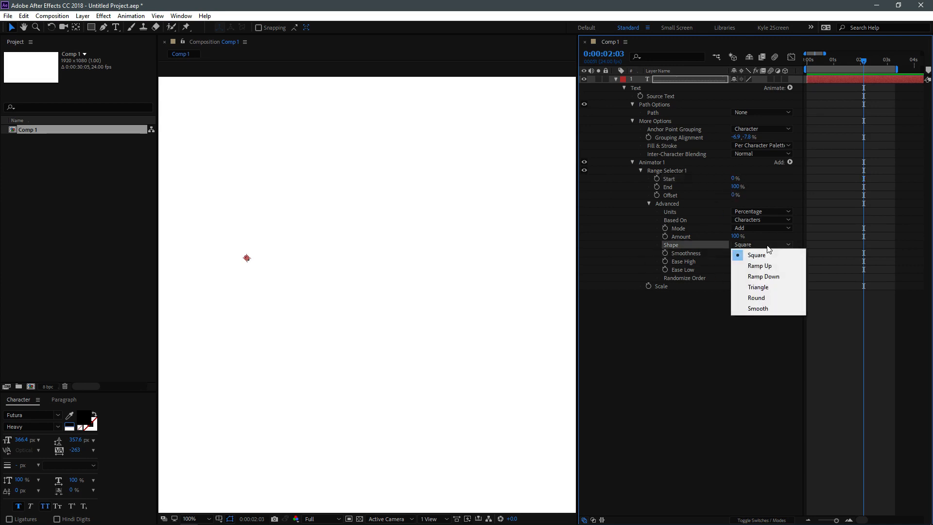
pyautogui.click(759, 265)
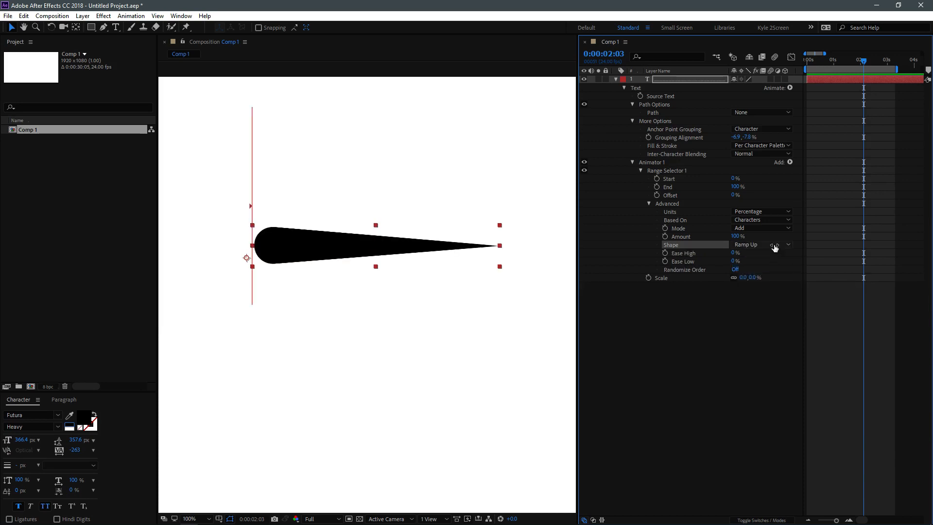
pyautogui.moveTo(309, 239)
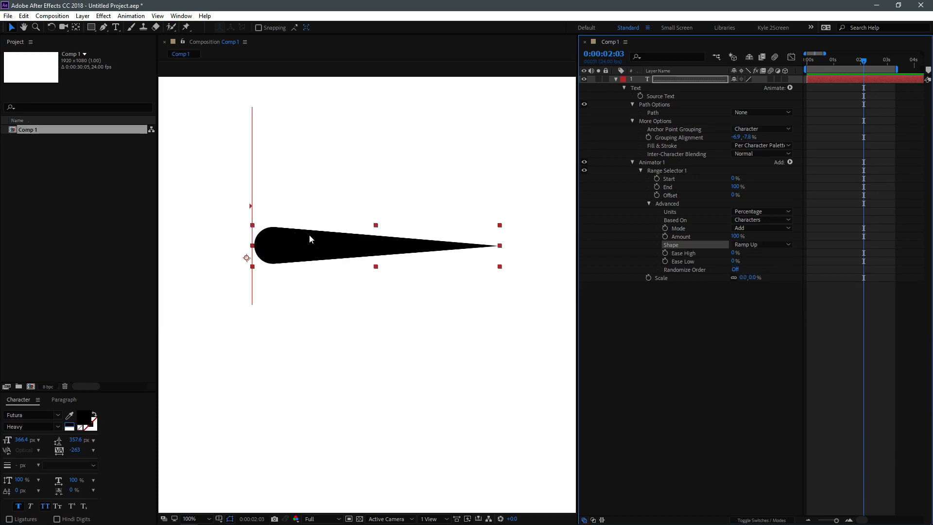
pyautogui.moveTo(274, 231)
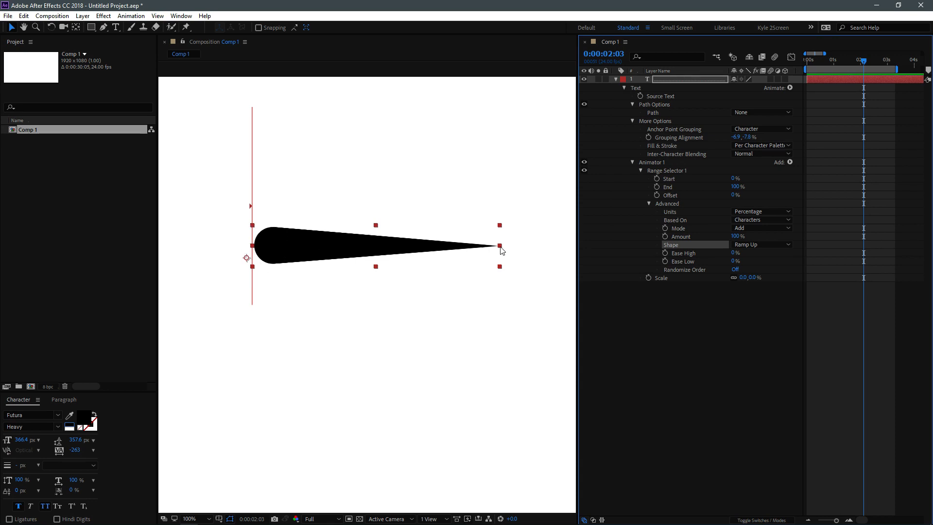
pyautogui.moveTo(490, 254)
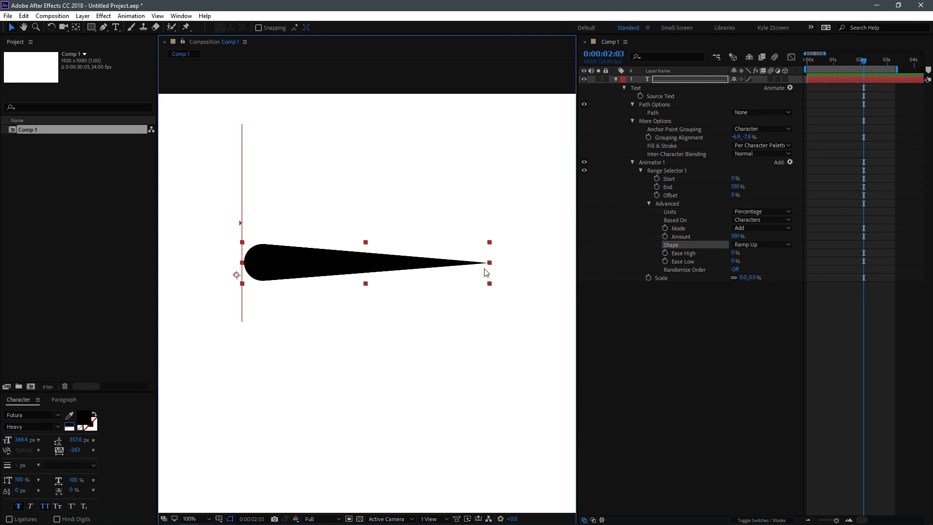
pyautogui.moveTo(707, 203)
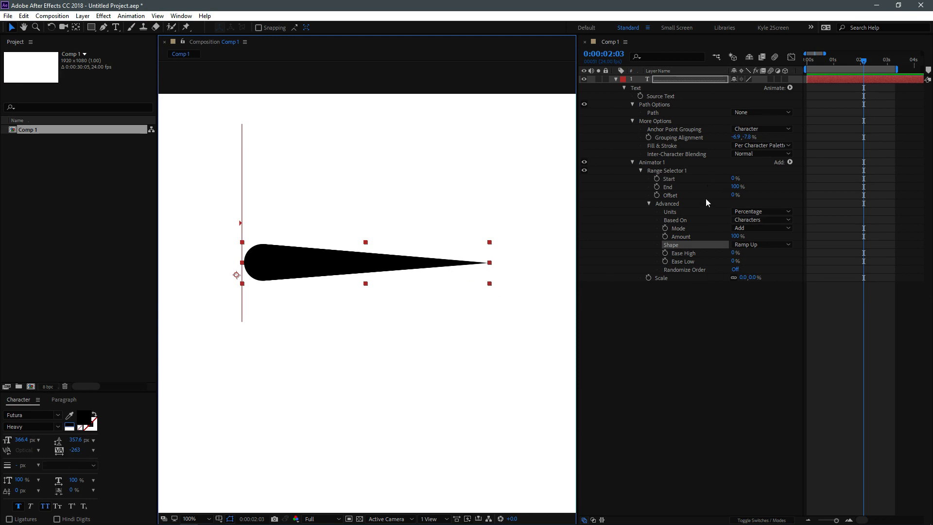
pyautogui.moveTo(301, 253)
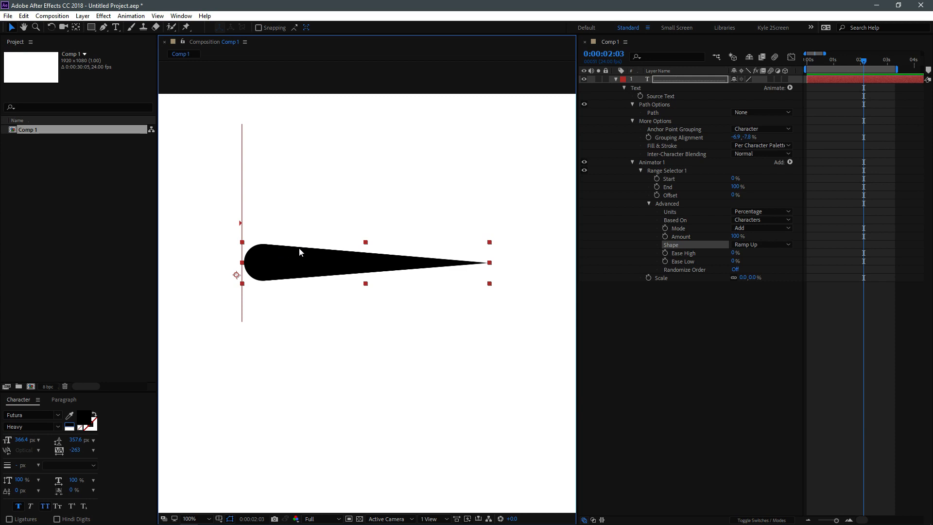
pyautogui.moveTo(268, 249)
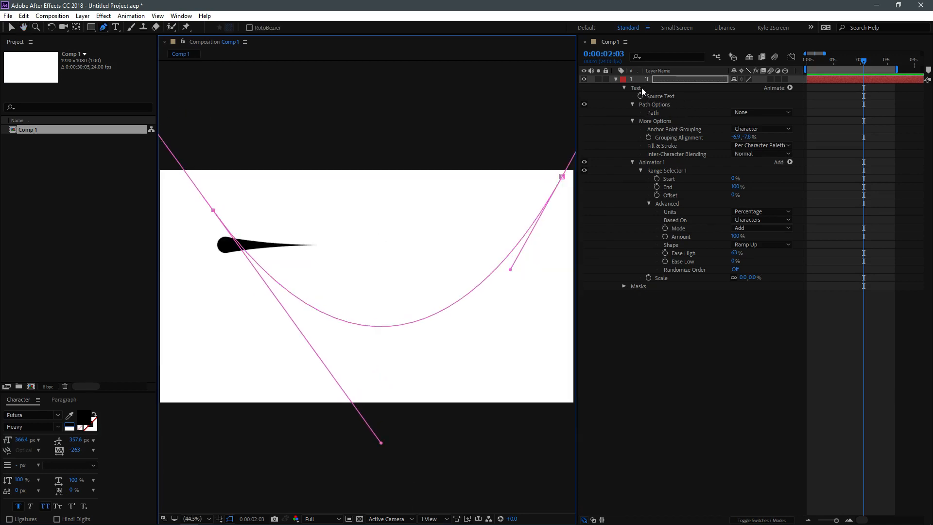
# Step: Set the text's Path Options path to Mask 1 so the teardrop follows the curve
pyautogui.click(762, 112)
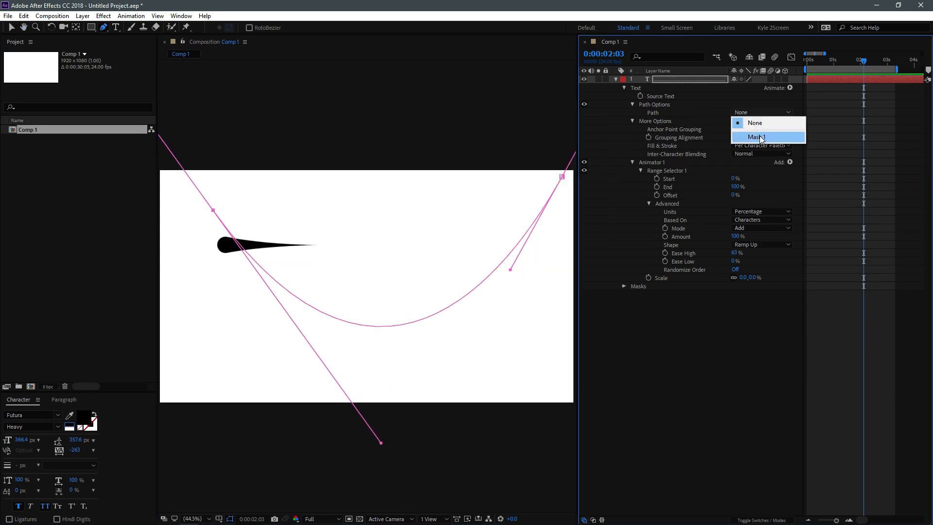
pyautogui.click(756, 137)
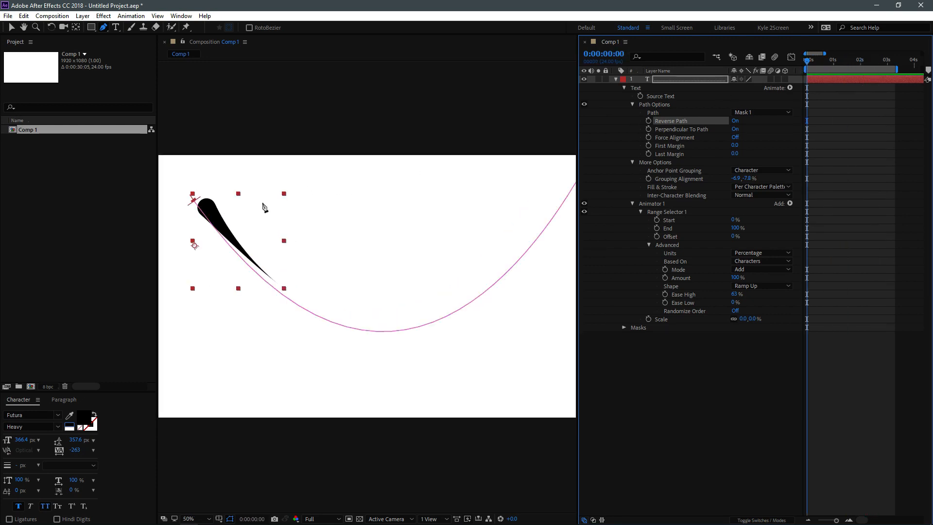
pyautogui.click(190, 518)
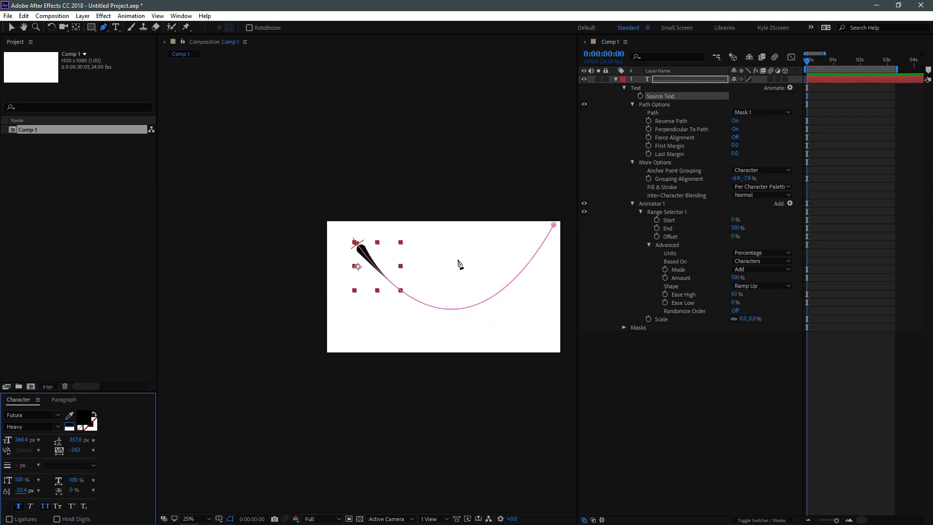
pyautogui.scroll(-3)
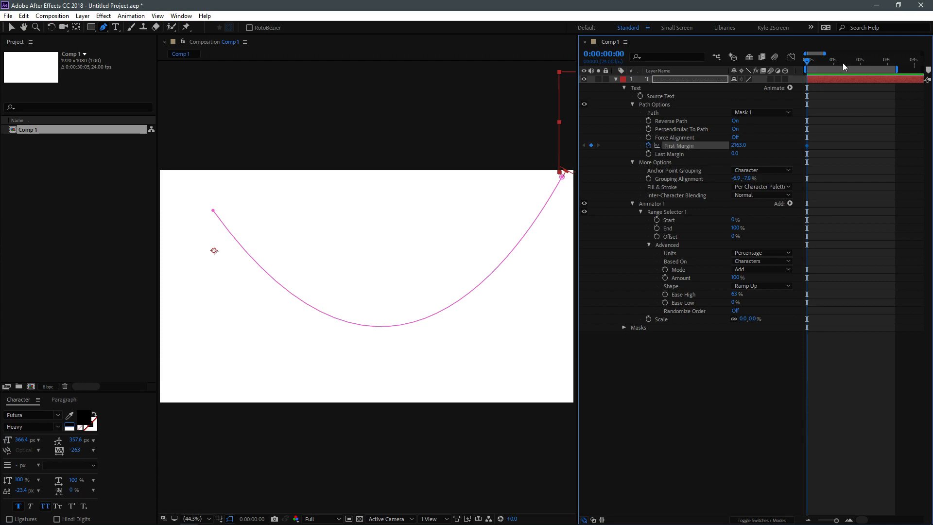
# Step: Move the current-time indicator to about two seconds with First Margin near 2163
pyautogui.click(861, 59)
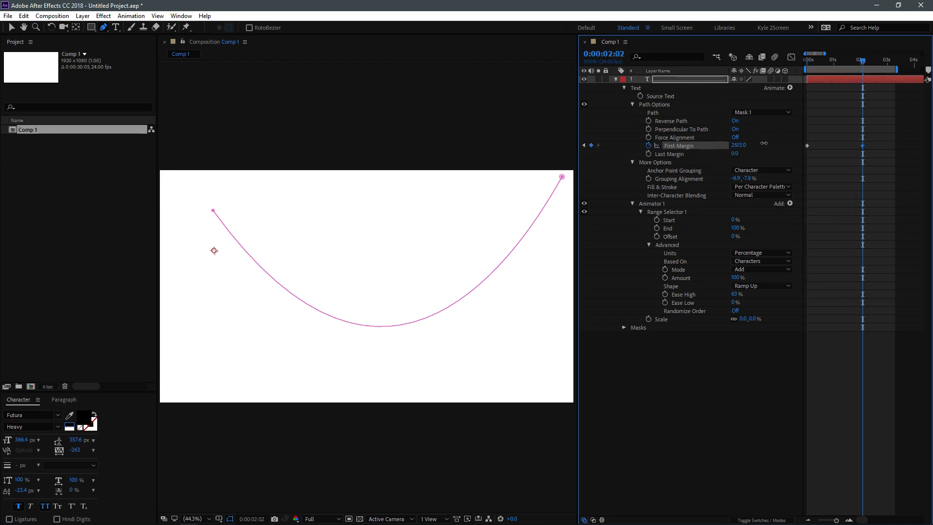